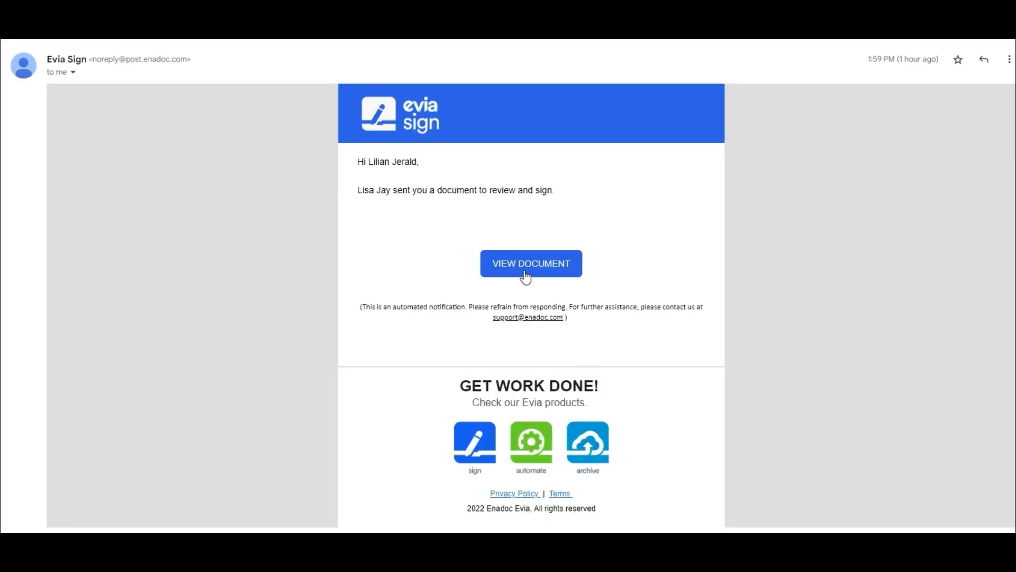
Open the Employee Non-Disclosure Agreement from the Evia Sign email's VIEW DOCUMENT link.
left_click(531, 264)
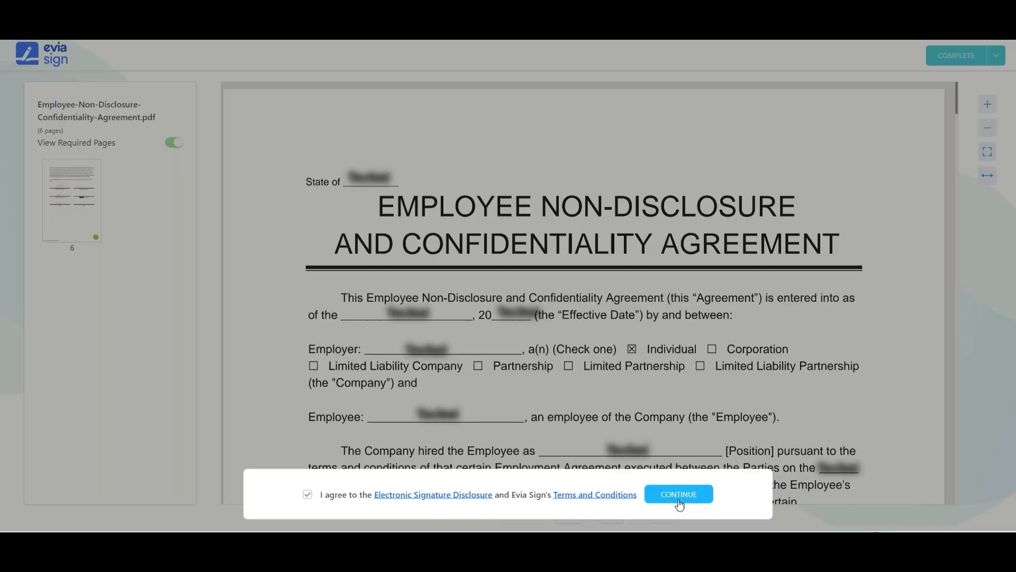
Accept the electronic signature disclosure and begin signing the Employee Signature field.
left_click(679, 494)
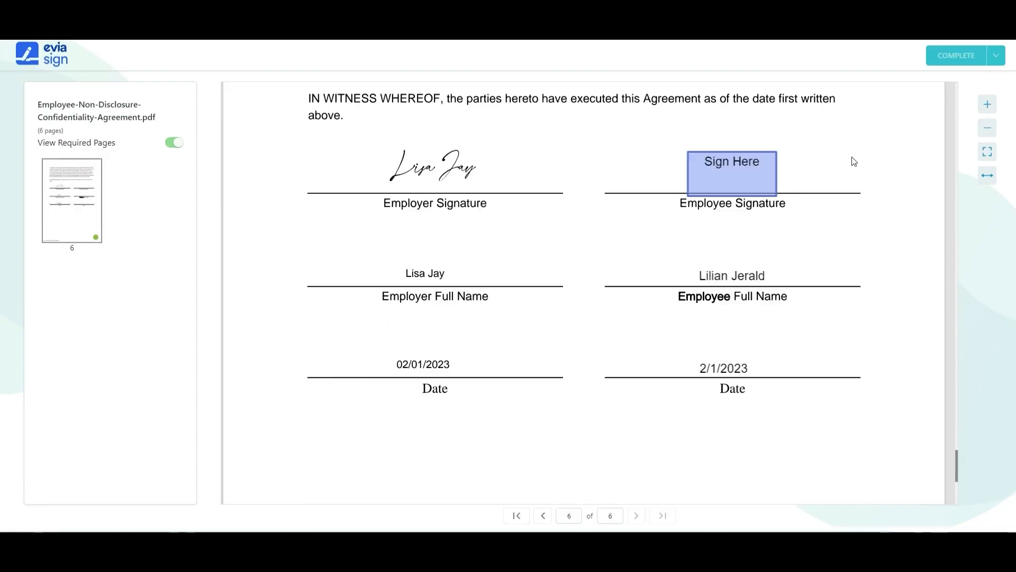
mouse_move(736, 176)
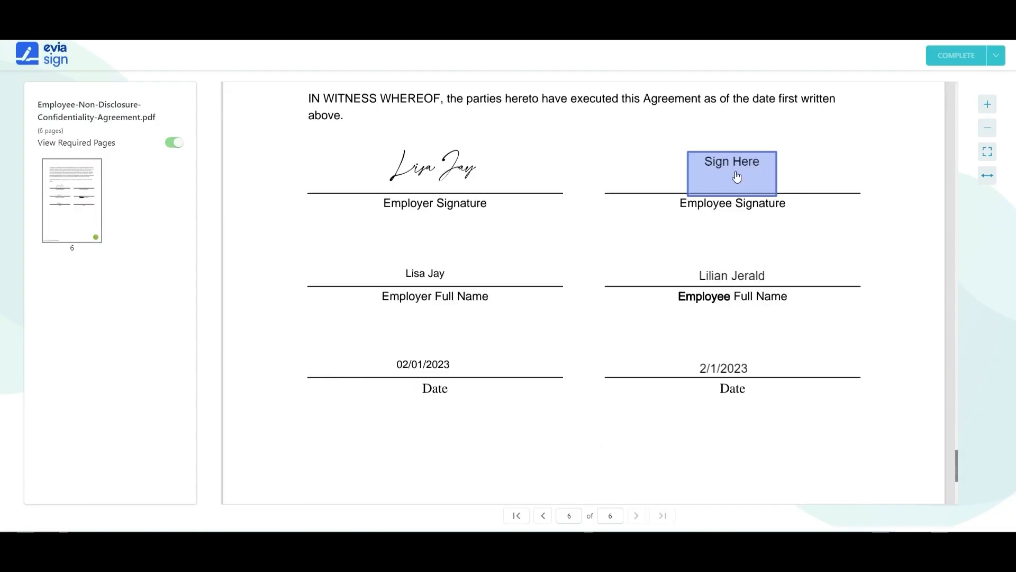
left_click(732, 172)
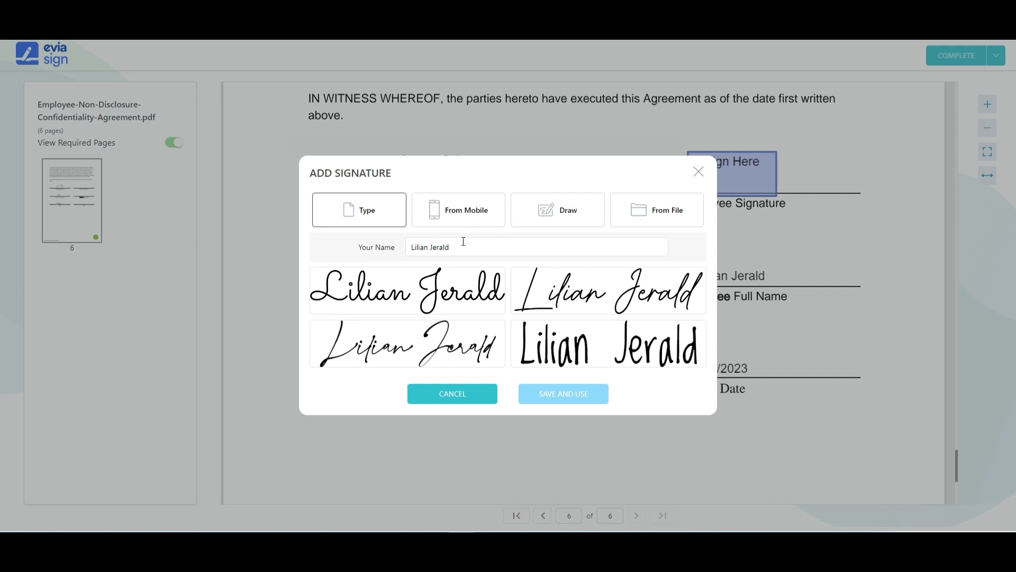
left_click(535, 247)
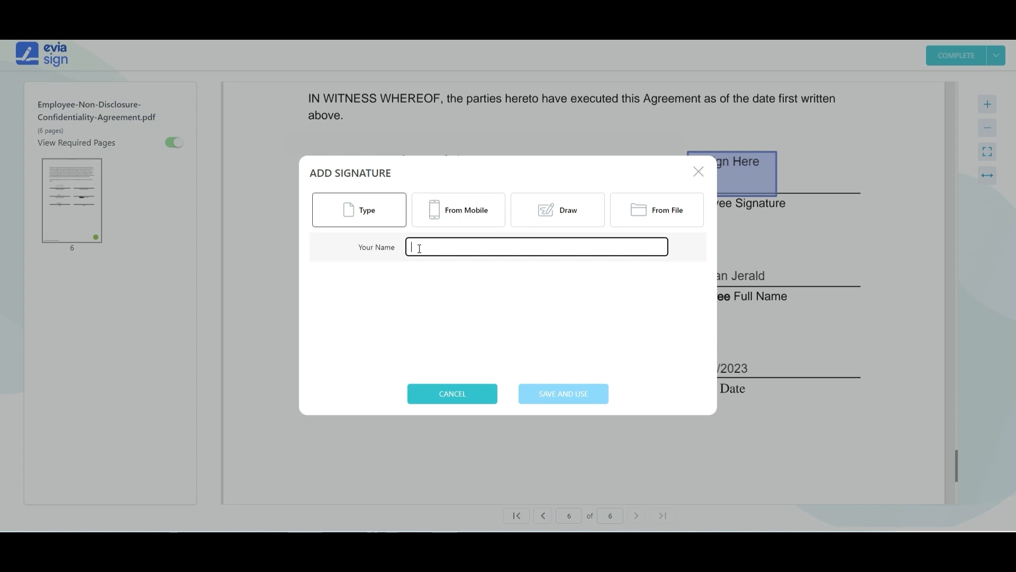
type("Lilian J")
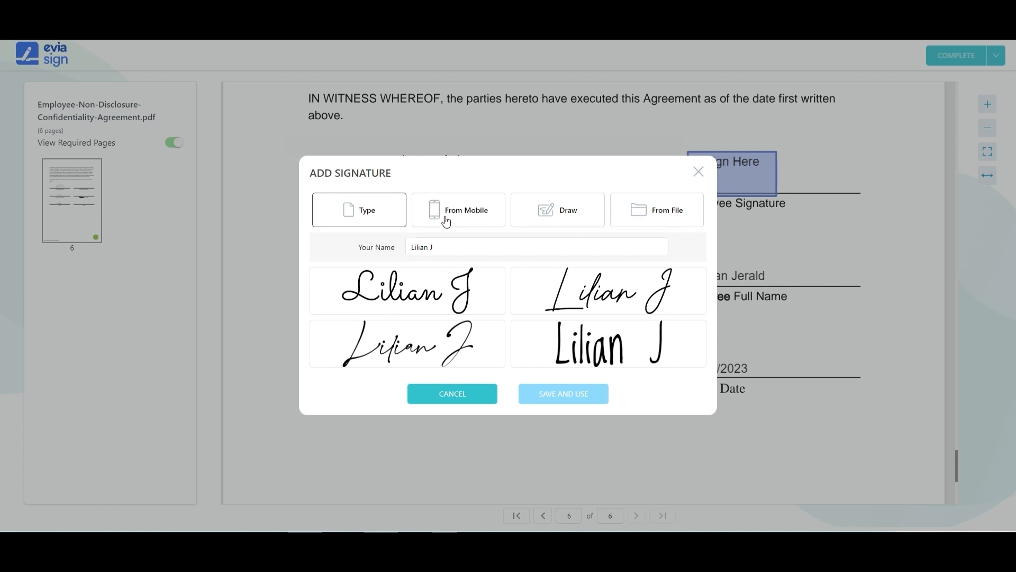
left_click(556, 210)
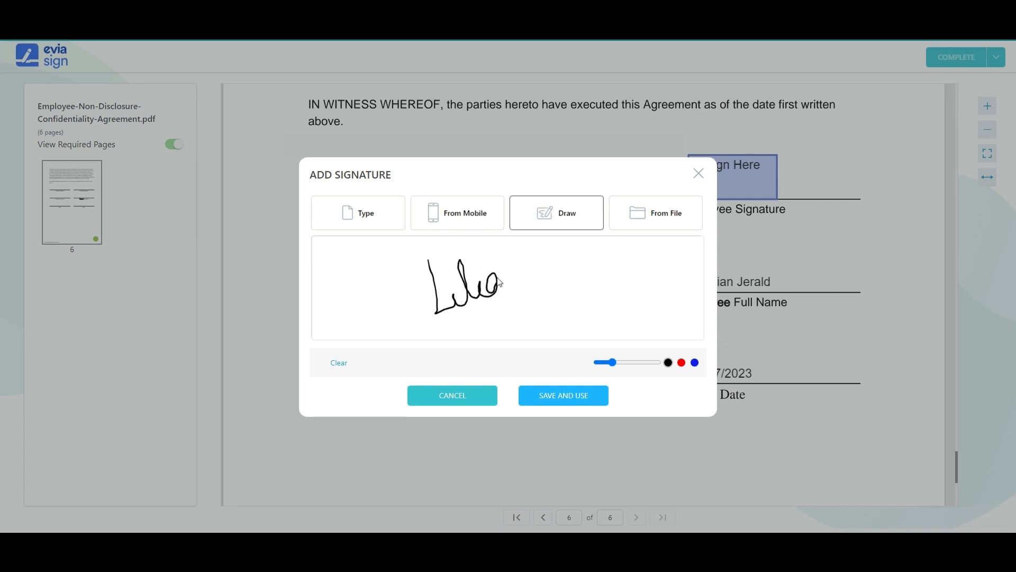
left_click_drag(493, 285, 547, 246)
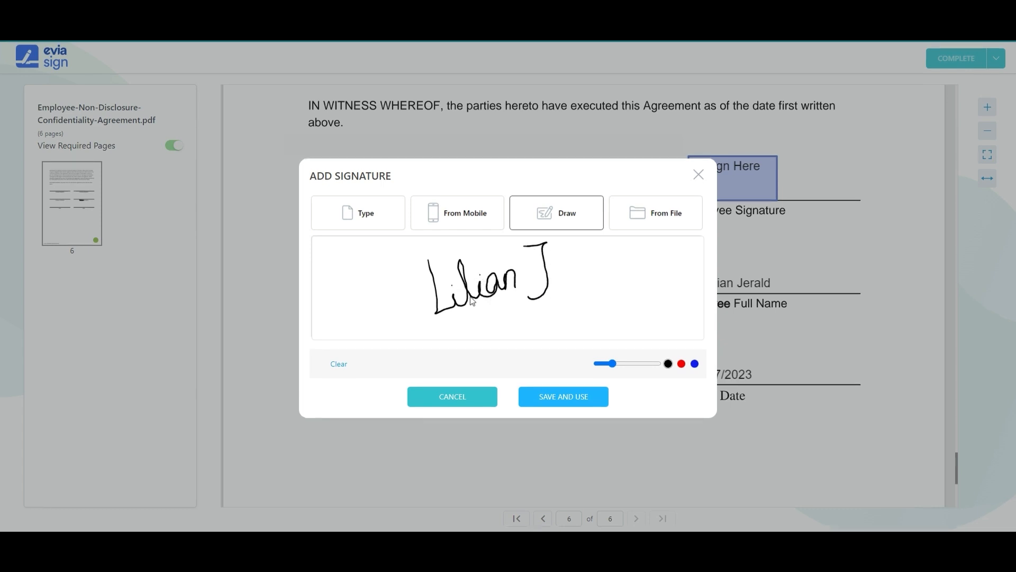
left_click(656, 213)
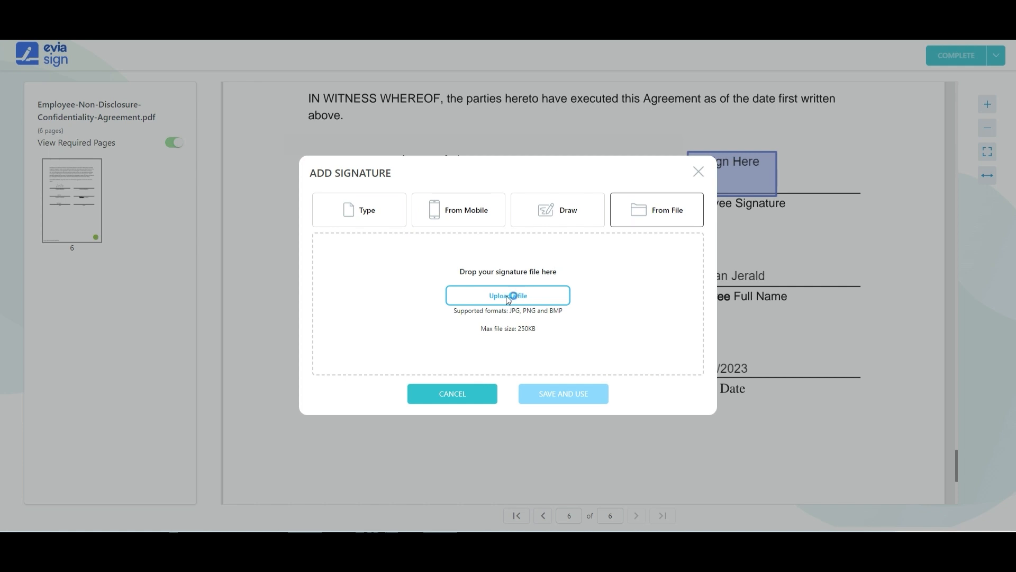
left_click(359, 209)
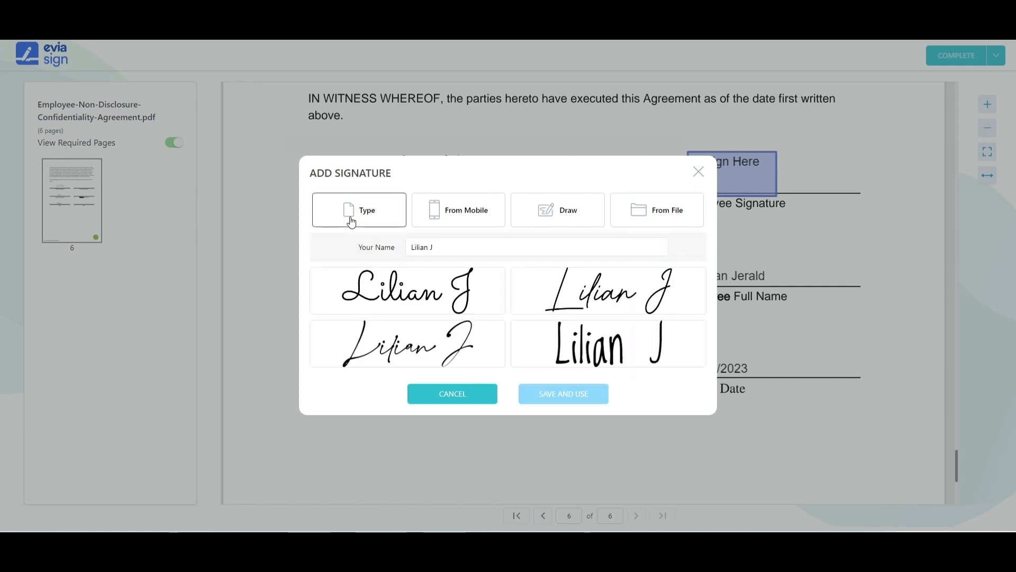
left_click(407, 343)
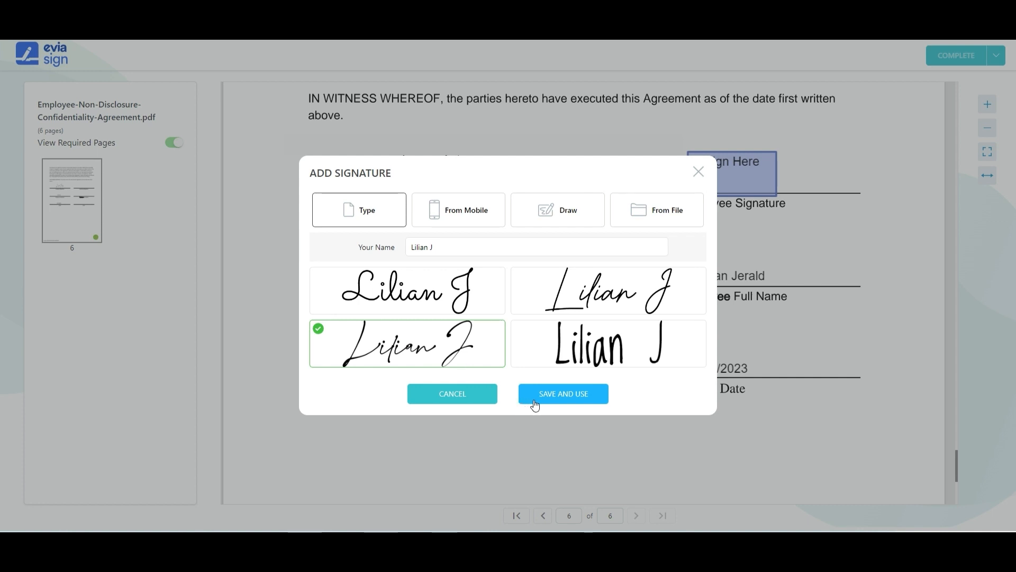
left_click(563, 393)
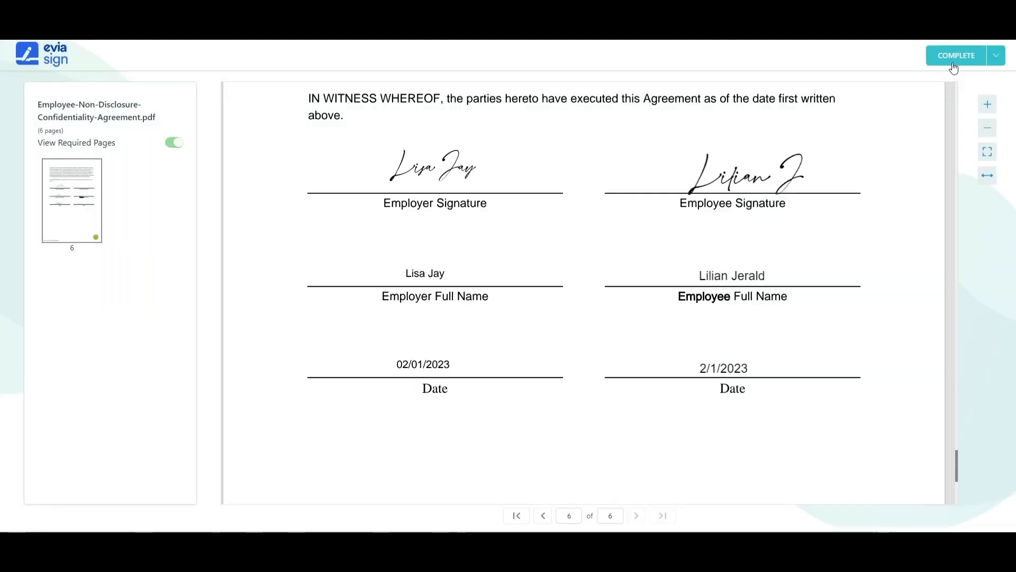
left_click(955, 55)
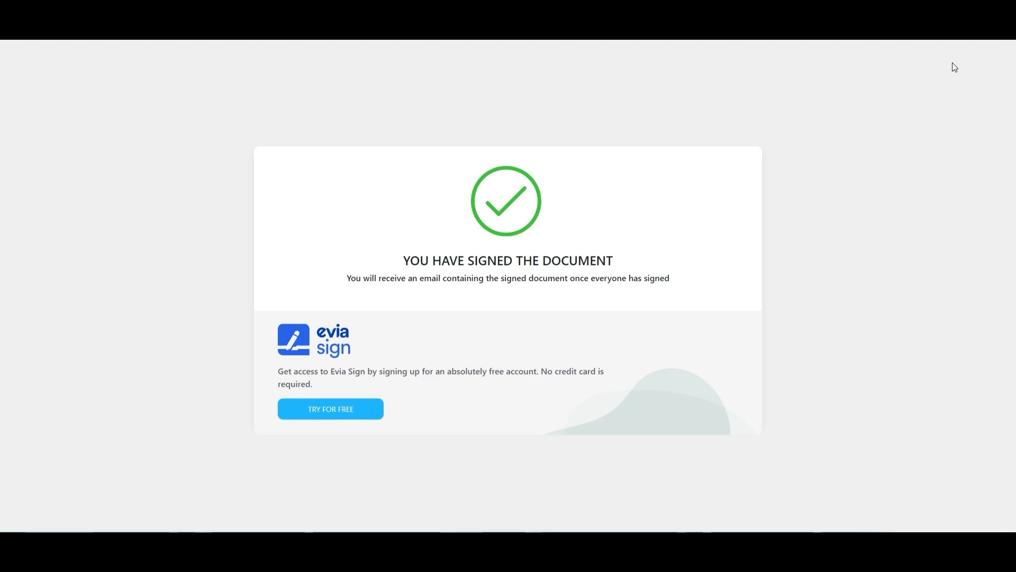